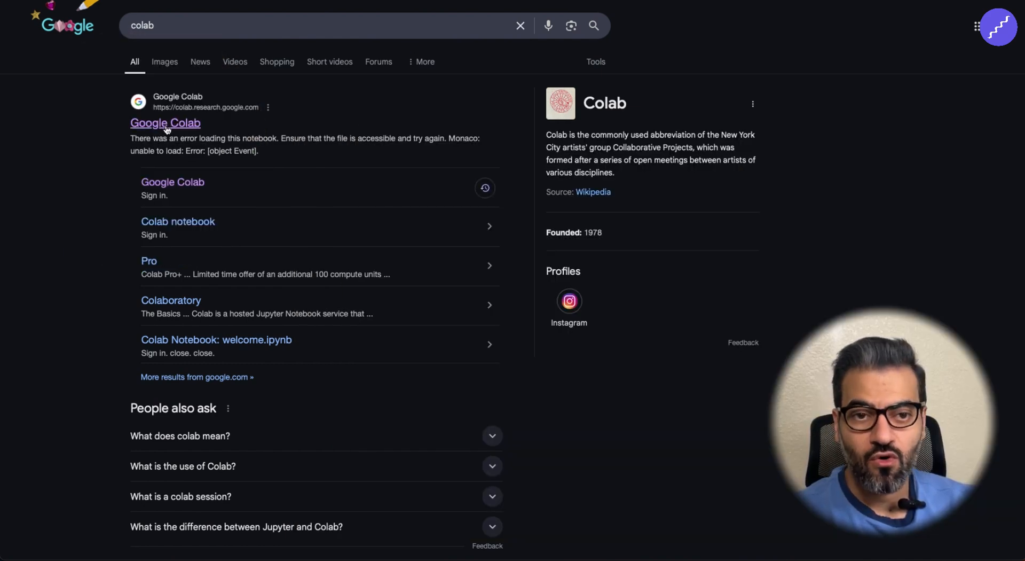
pyautogui.moveTo(256, 128)
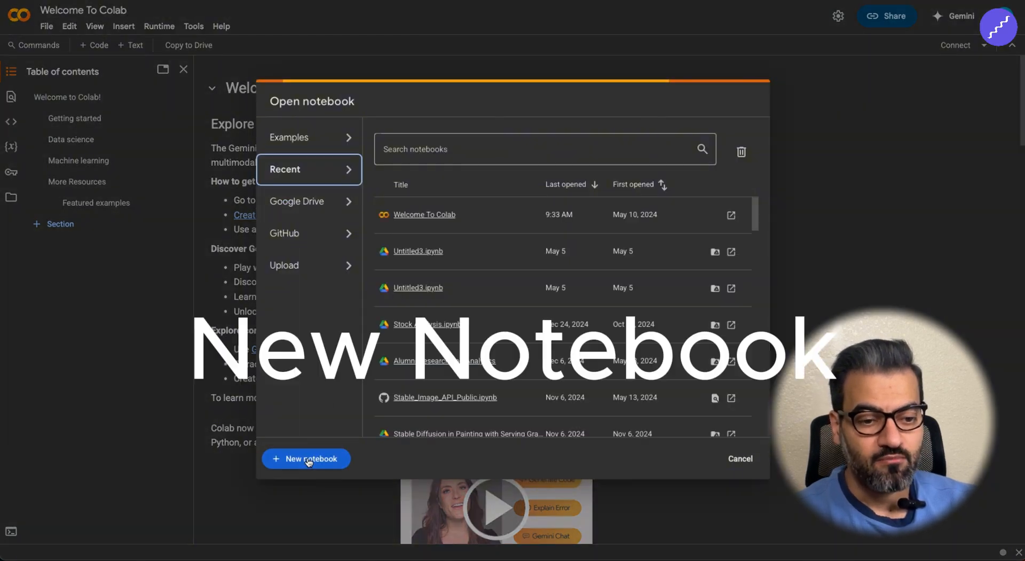
# - Create a new notebook with extra cells and run the PyPDF2 load_pdf_pages cell
pyautogui.click(306, 458)
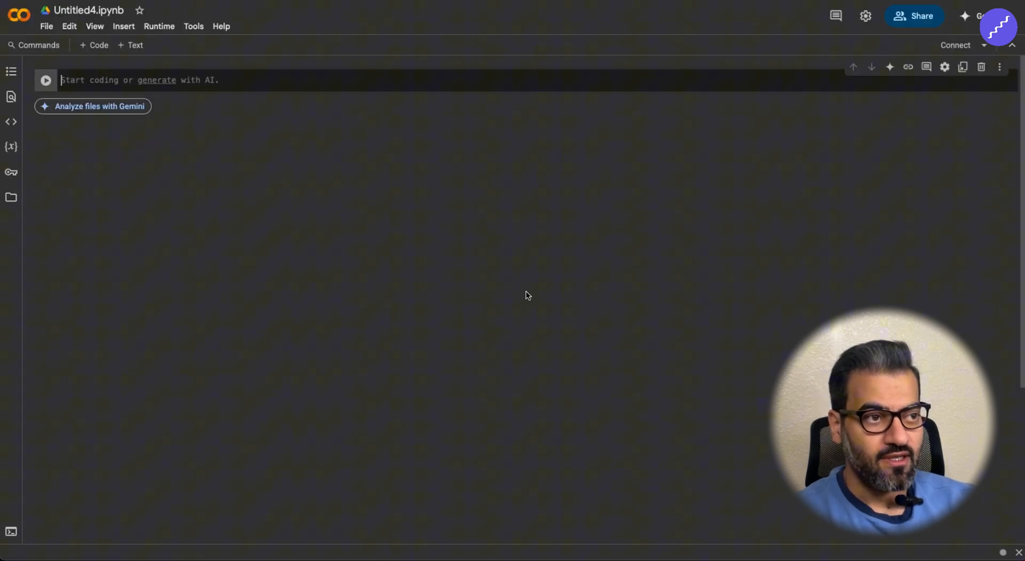
pyautogui.moveTo(504, 95)
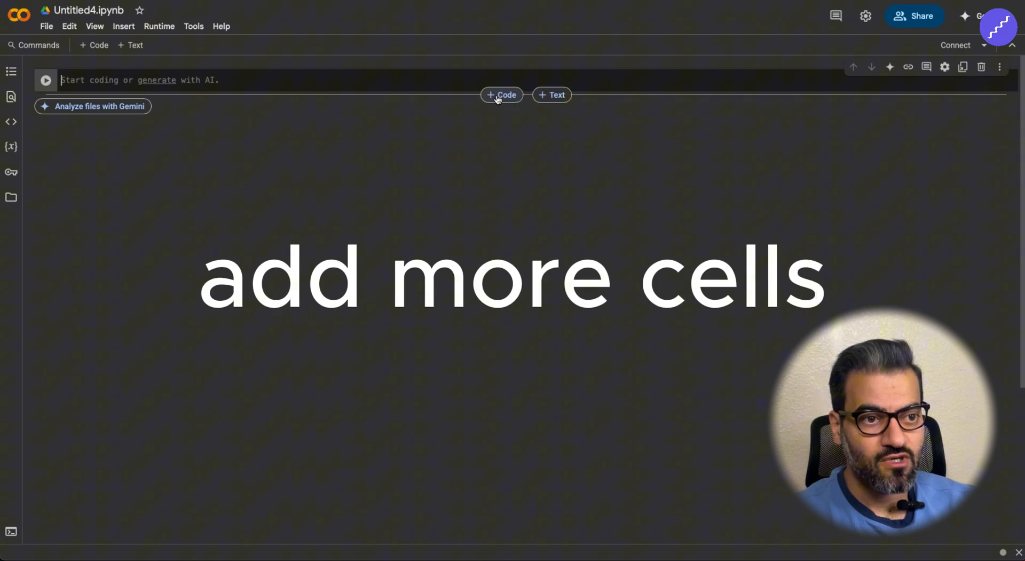
pyautogui.click(502, 95)
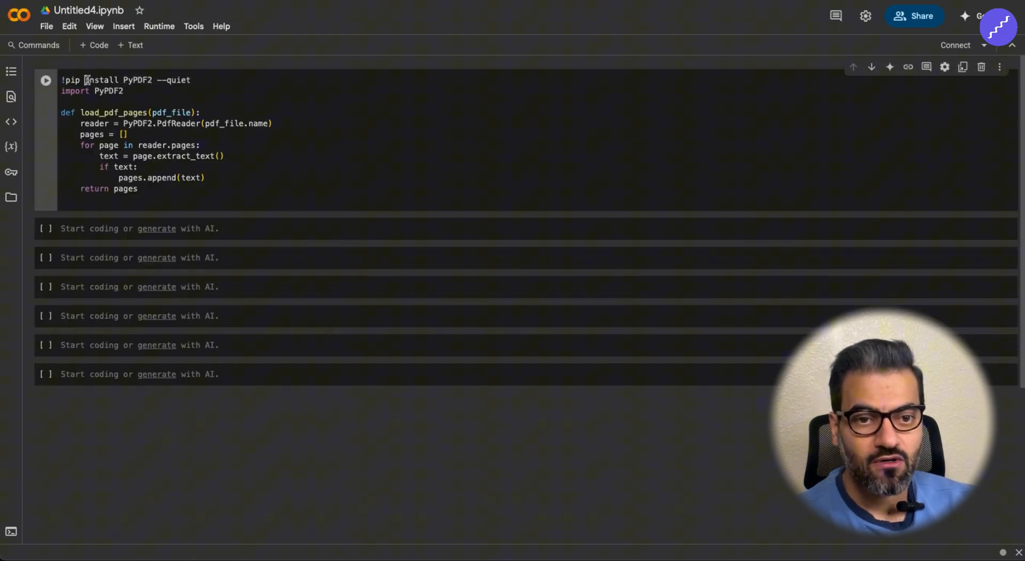
pyautogui.doubleClick(136, 79)
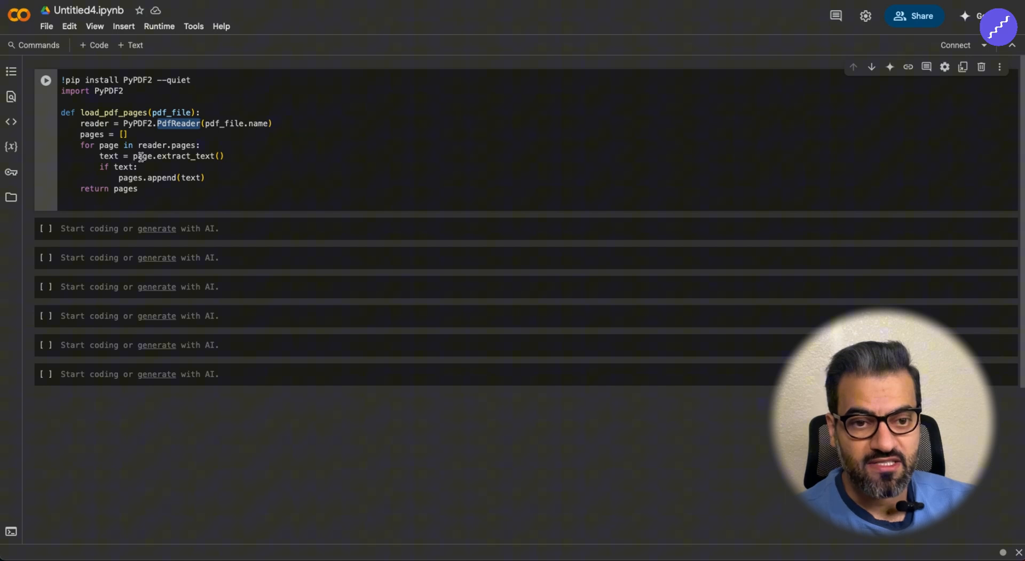
pyautogui.doubleClick(185, 156)
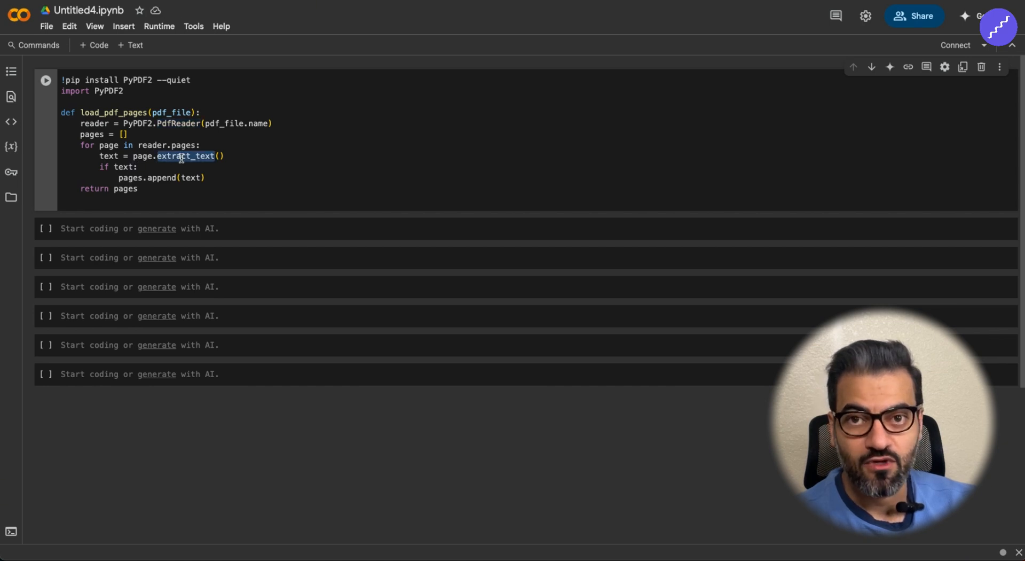
pyautogui.click(46, 80)
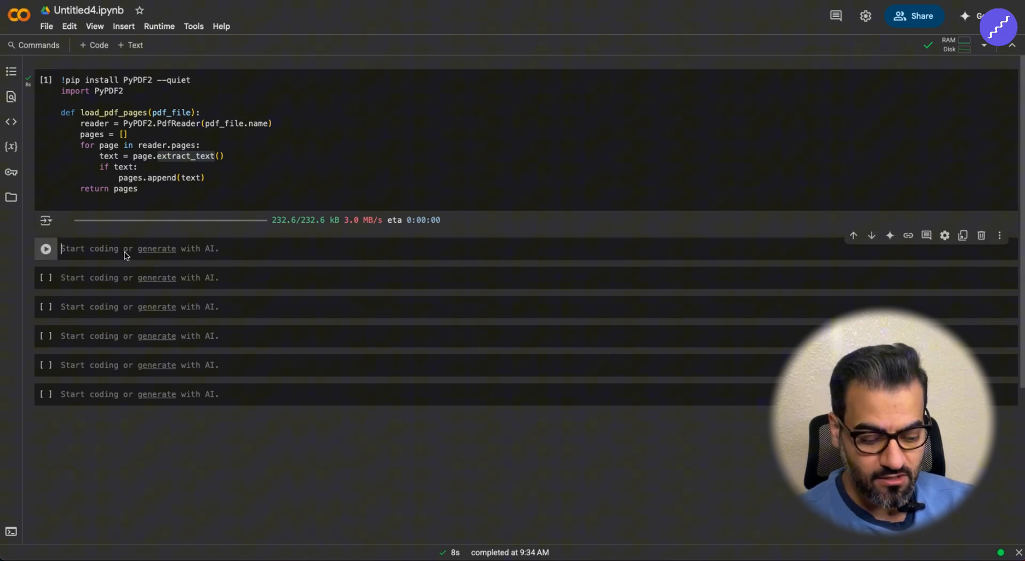
# - Run the openai install and get_embedding cell with the copied API key
pyautogui.write('!pip install openai --quiet')
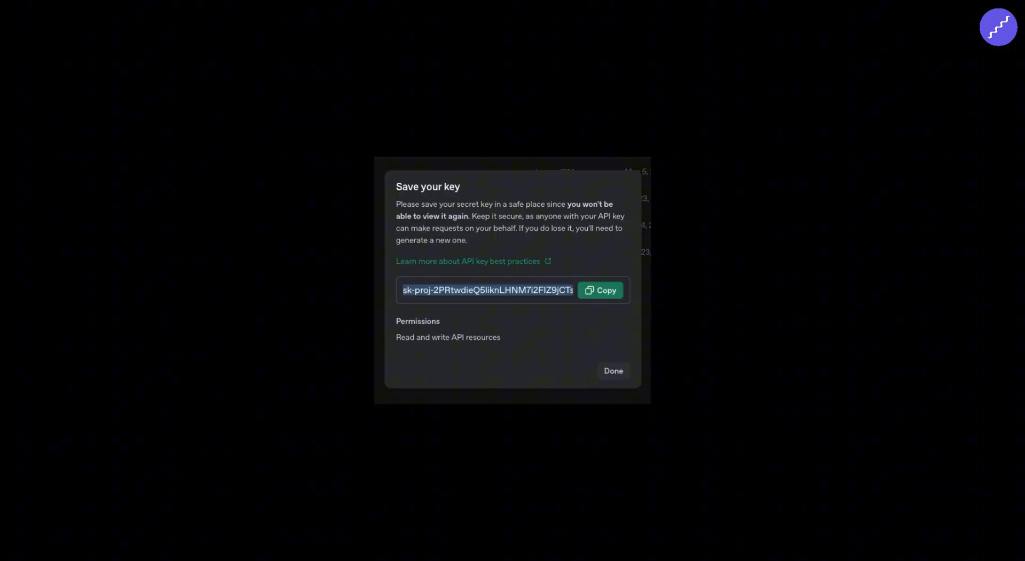
pyautogui.click(600, 290)
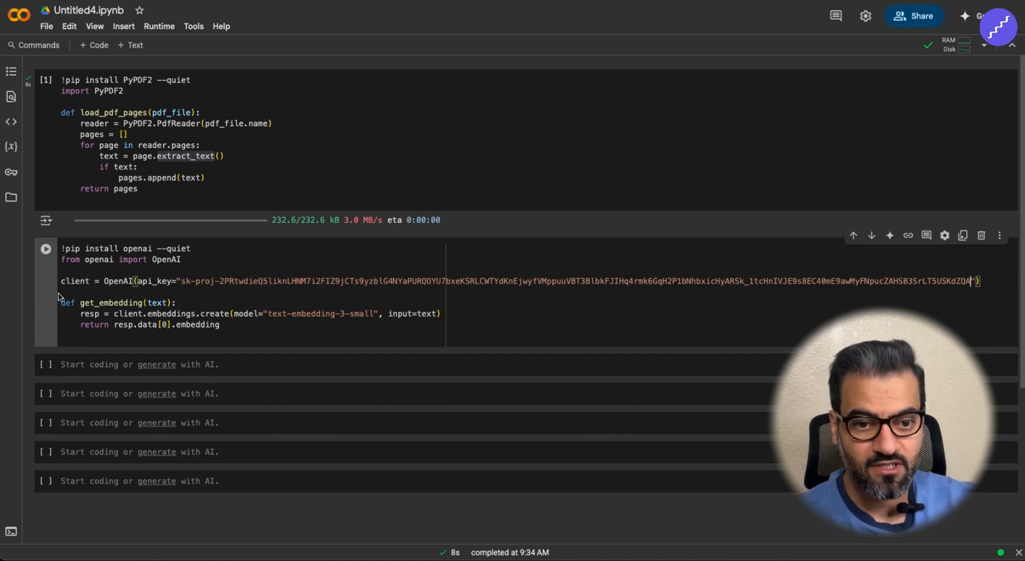
pyautogui.click(46, 249)
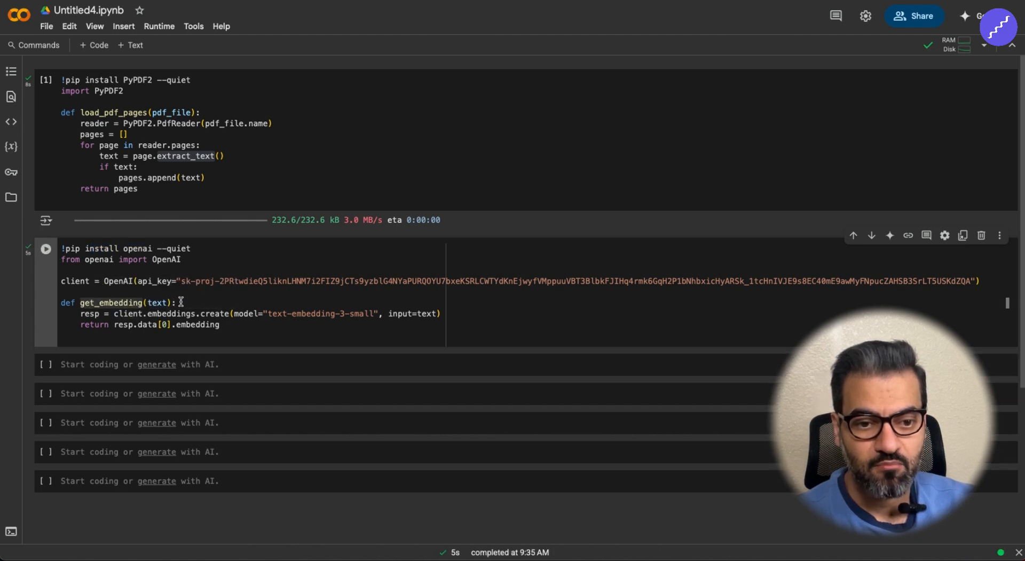
pyautogui.doubleClick(121, 303)
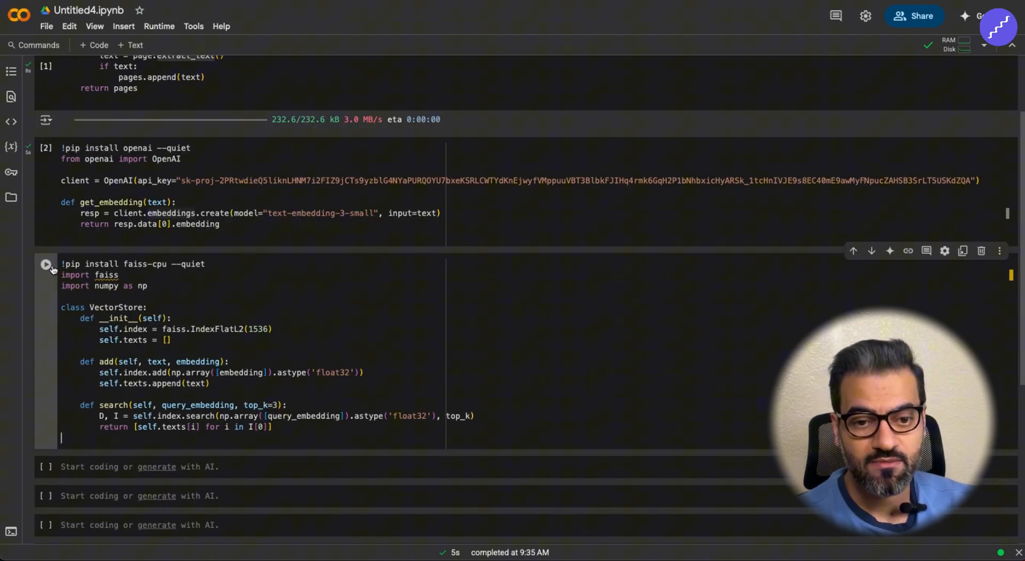
# - Run the FAISS VectorStore cell and add the store and process_pdf cell
pyautogui.click(46, 263)
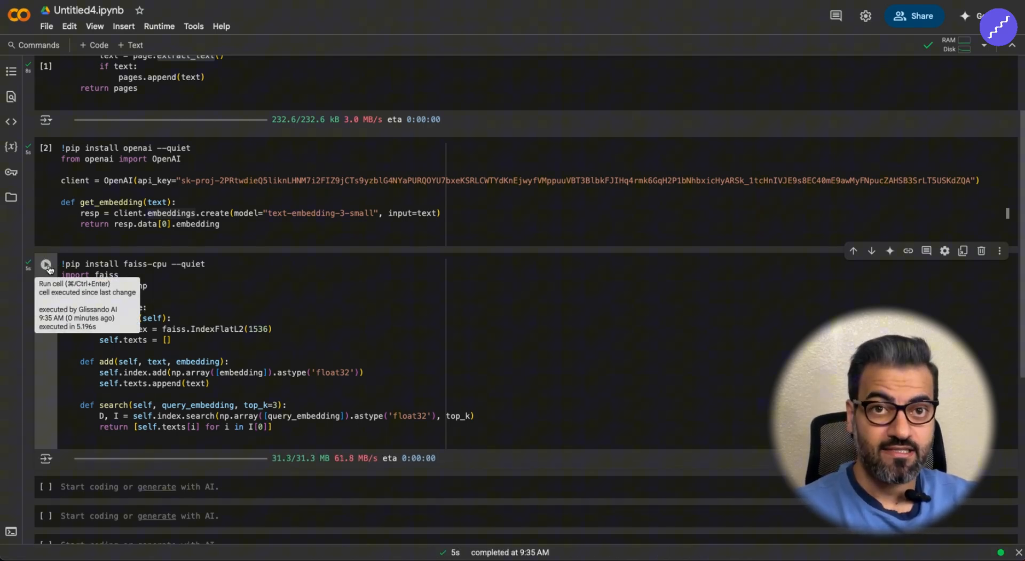
pyautogui.moveTo(231, 291)
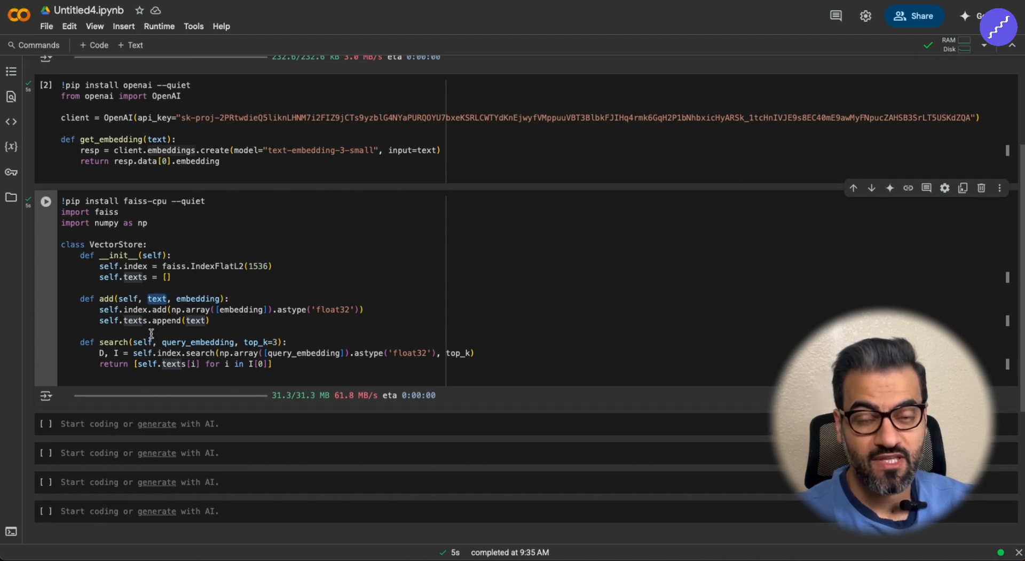
pyautogui.doubleClick(113, 342)
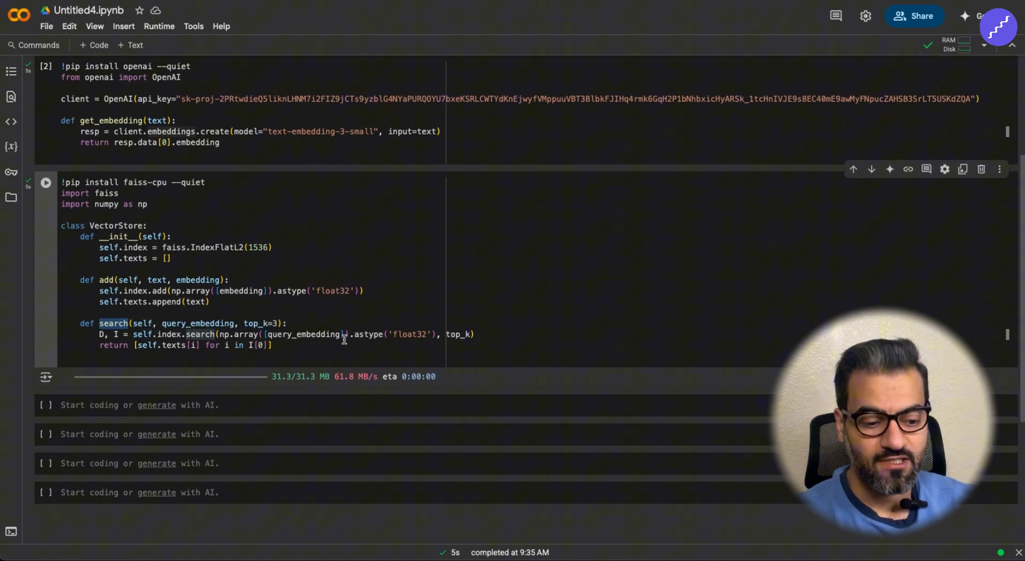
pyautogui.scroll(-3)
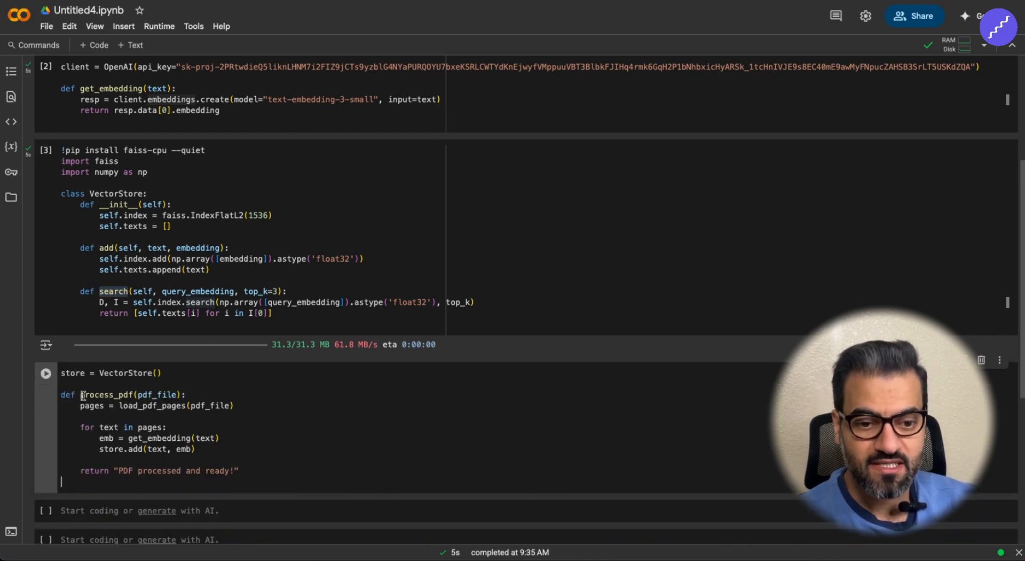
# - Run the process_pdf and gpt-4o-mini answer_question cells, then add the Gradio cell
pyautogui.doubleClick(157, 438)
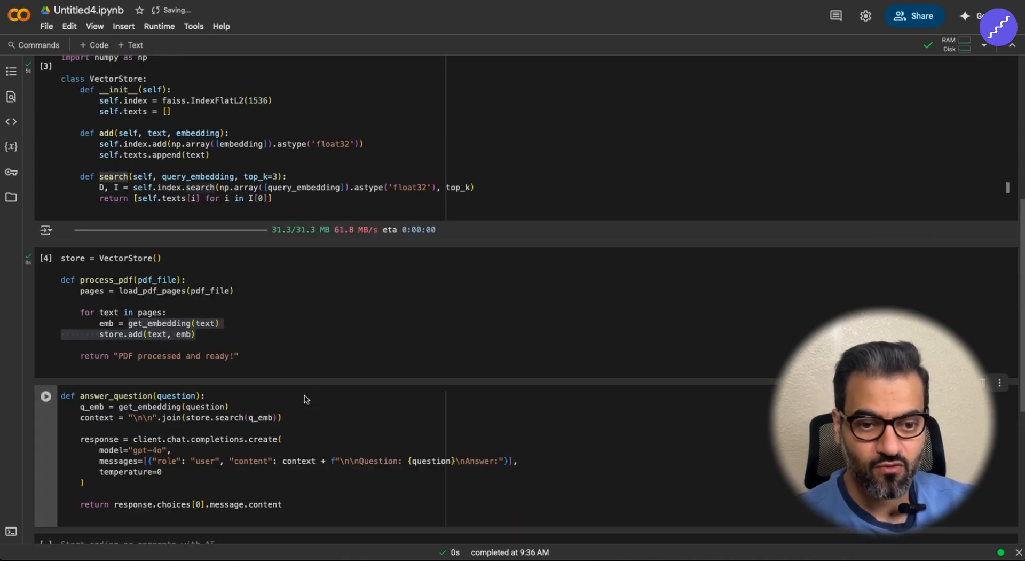
pyautogui.scroll(-3)
pyautogui.write('-')
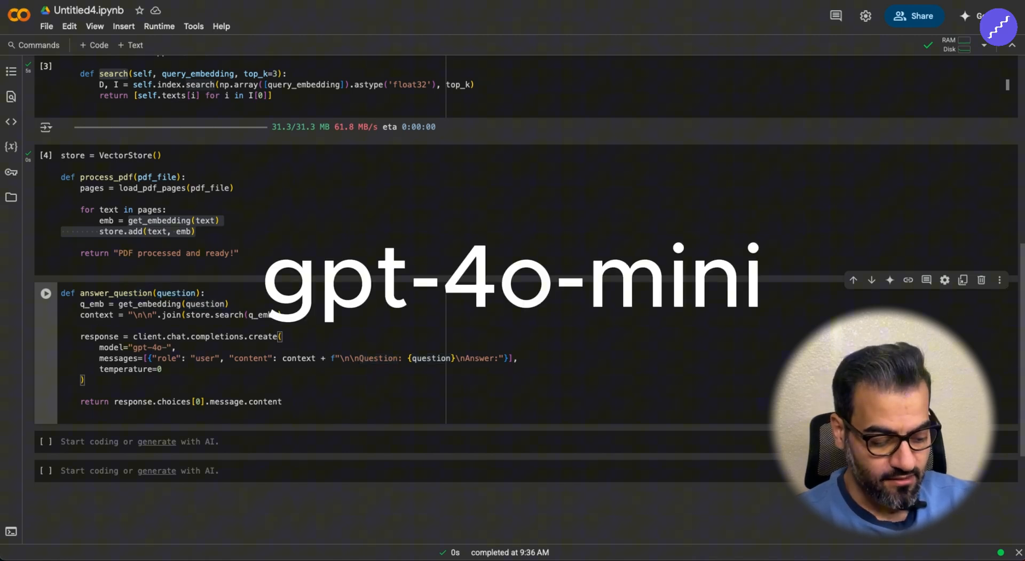
pyautogui.write('mini')
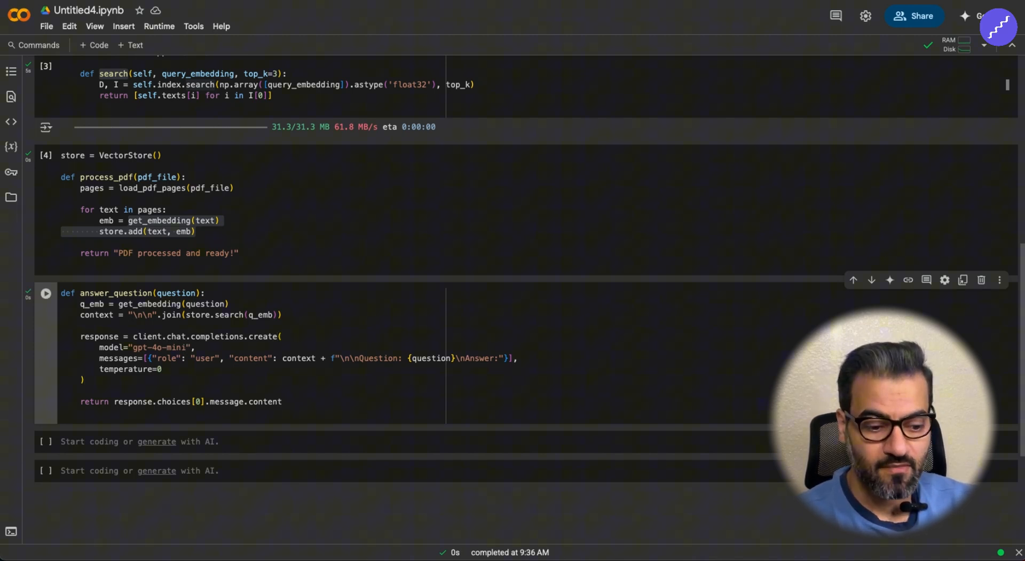
pyautogui.click(44, 292)
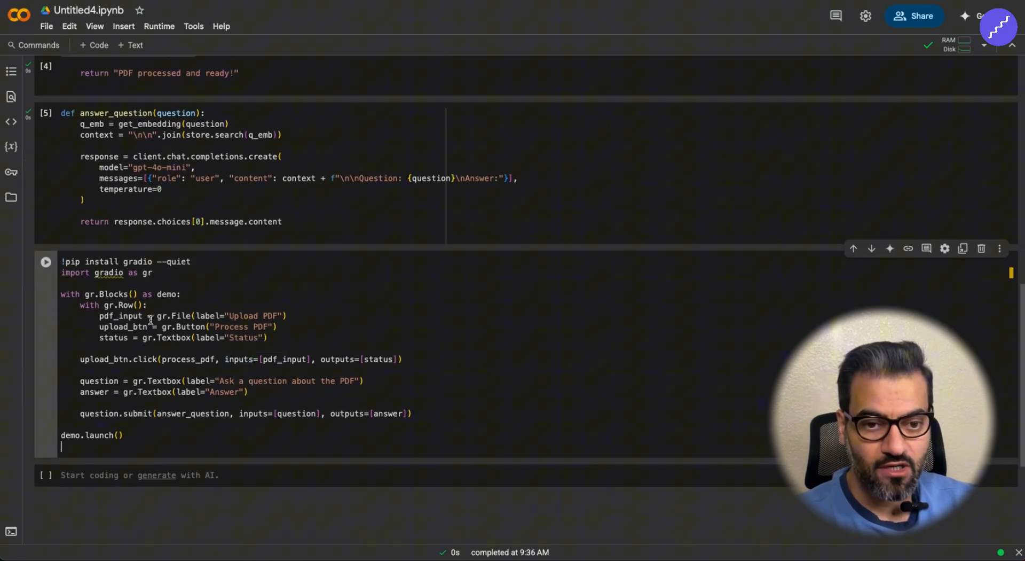
# - Run the Gradio cell and upload BES870-instruction-manual.pdf into the interface
pyautogui.click(44, 262)
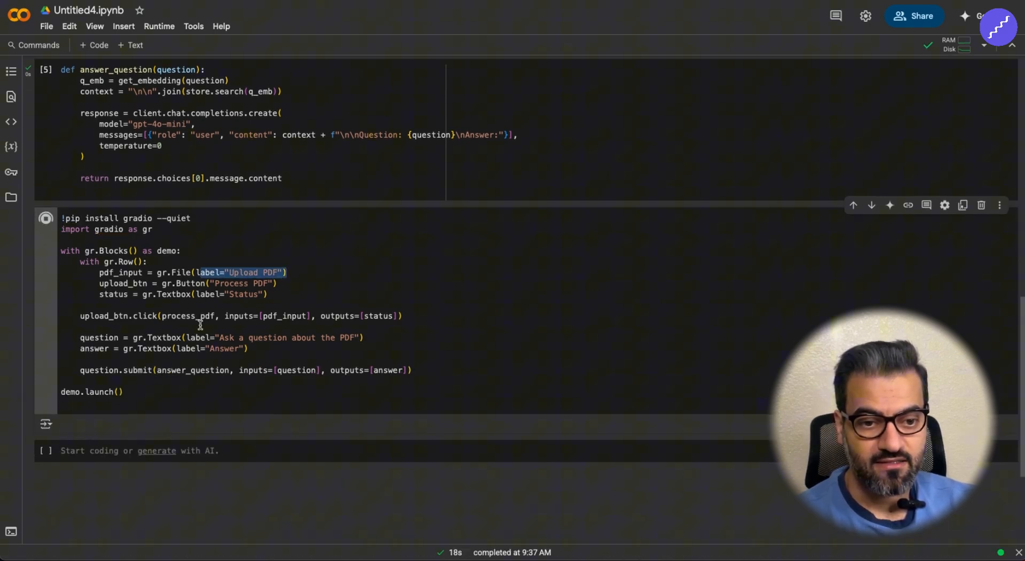
pyautogui.click(45, 218)
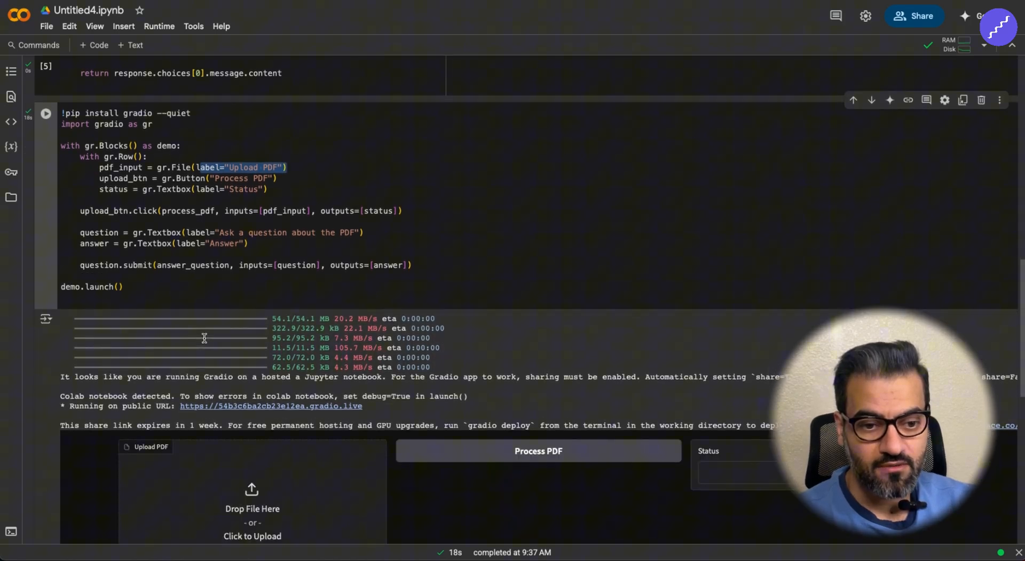
pyautogui.scroll(-3)
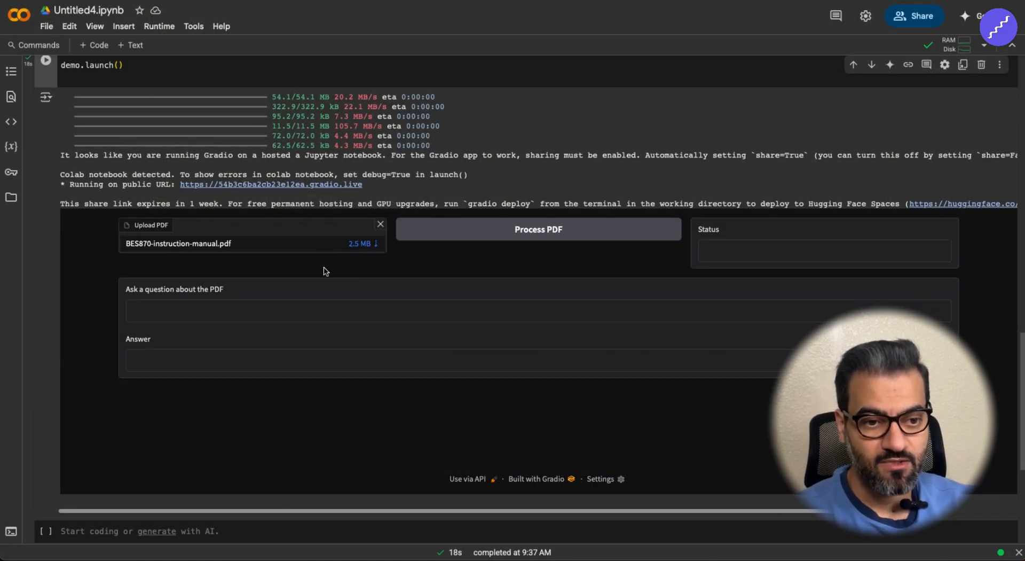
# - Process the BES870 manual until the status reads 'PDF processed and ready!'
pyautogui.click(538, 229)
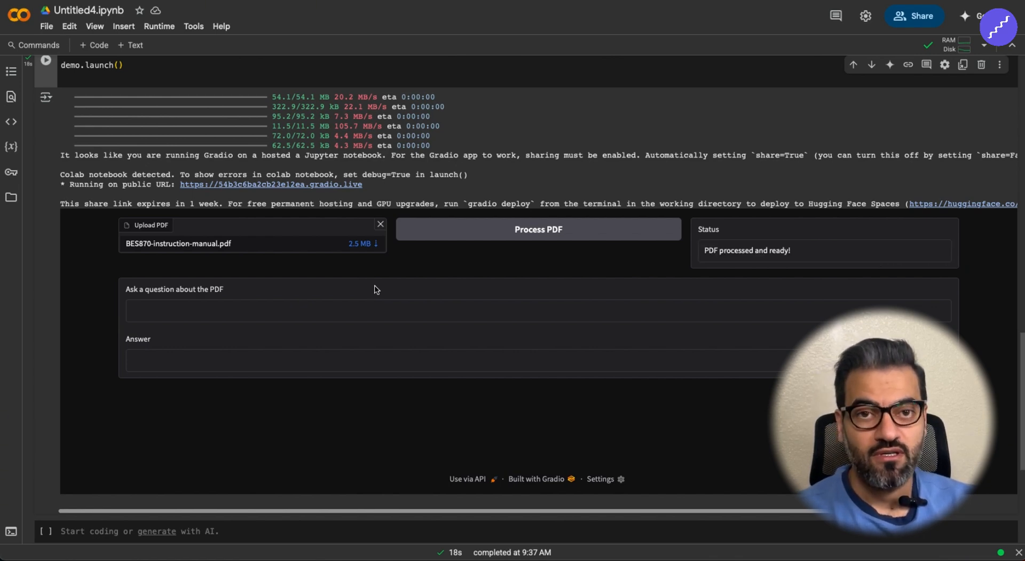
pyautogui.moveTo(640, 258)
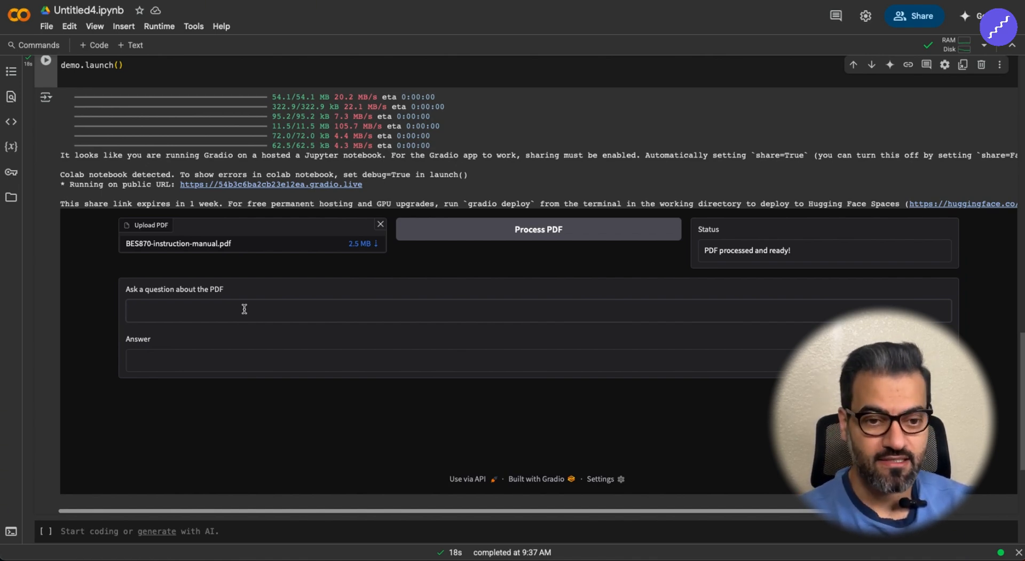
# - Ask the chatbot 'What is the indicator for the cleaning cycle?'
pyautogui.write('What')
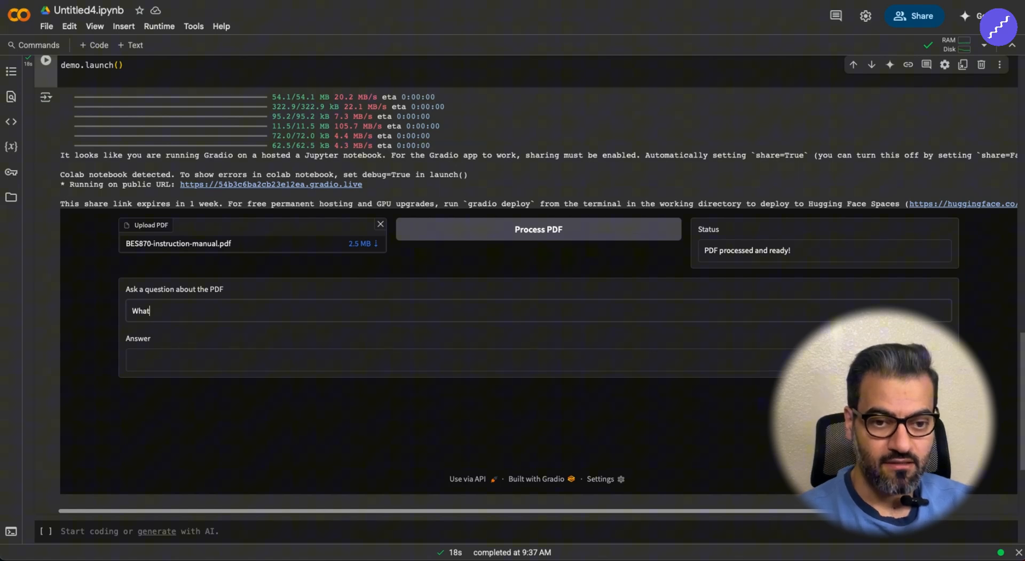
pyautogui.write('is the ind')
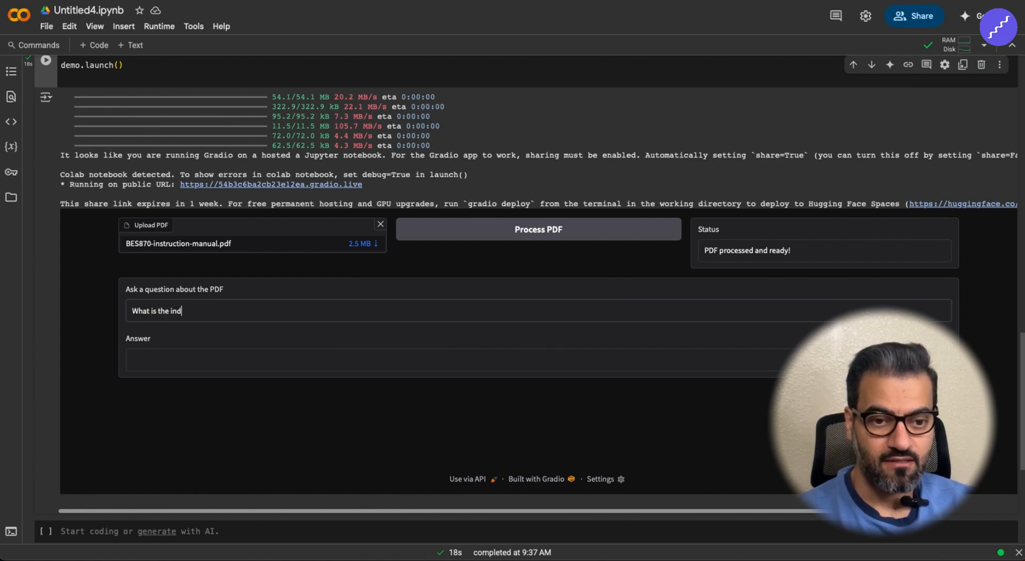
pyautogui.write('icator for cleaning c')
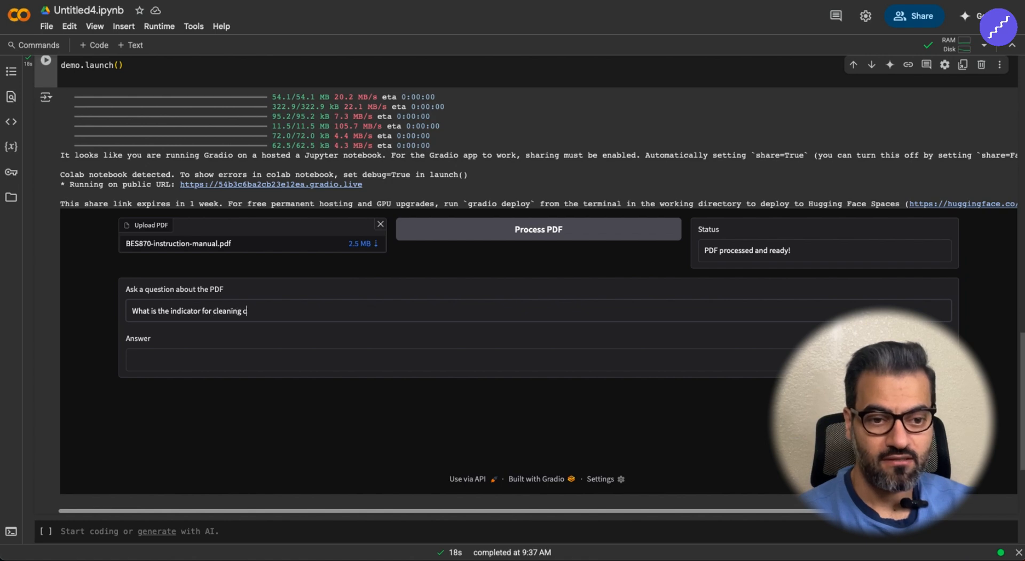
pyautogui.write('ycle?')
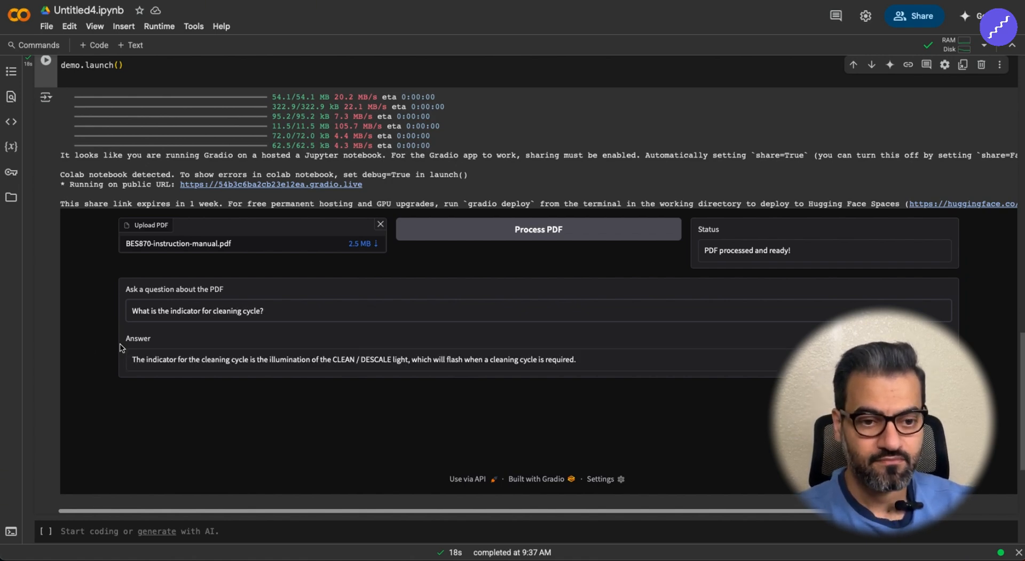
pyautogui.moveTo(334, 363)
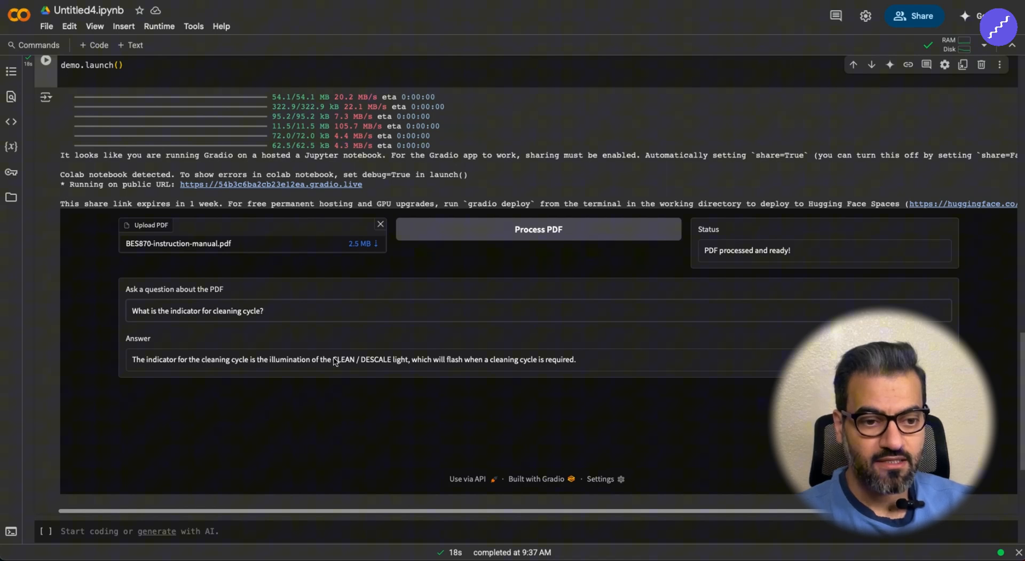
pyautogui.moveTo(385, 365)
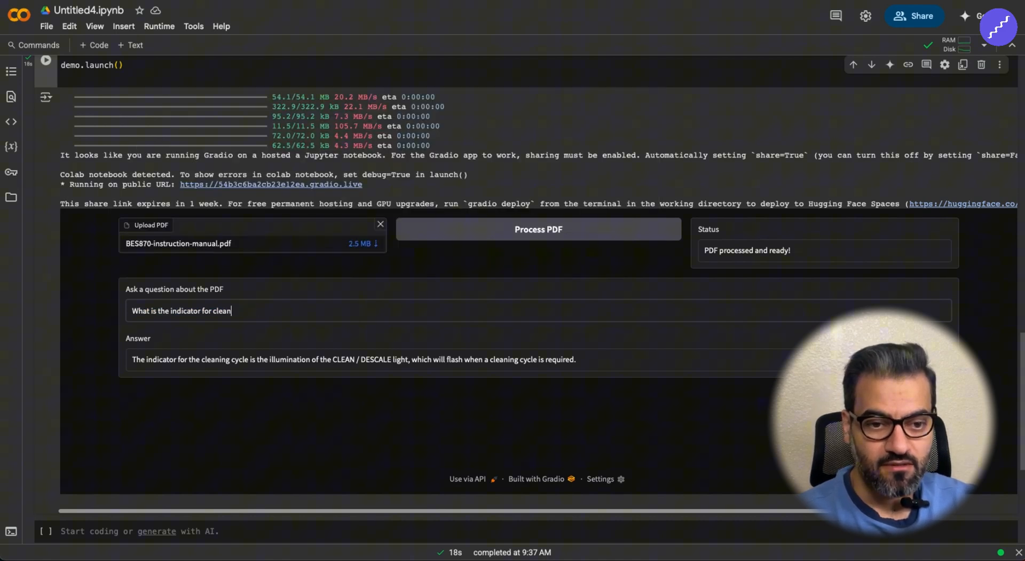
# - Ask about the descaling indicator, then remove the manual from the upload
pyautogui.write('descaling?')
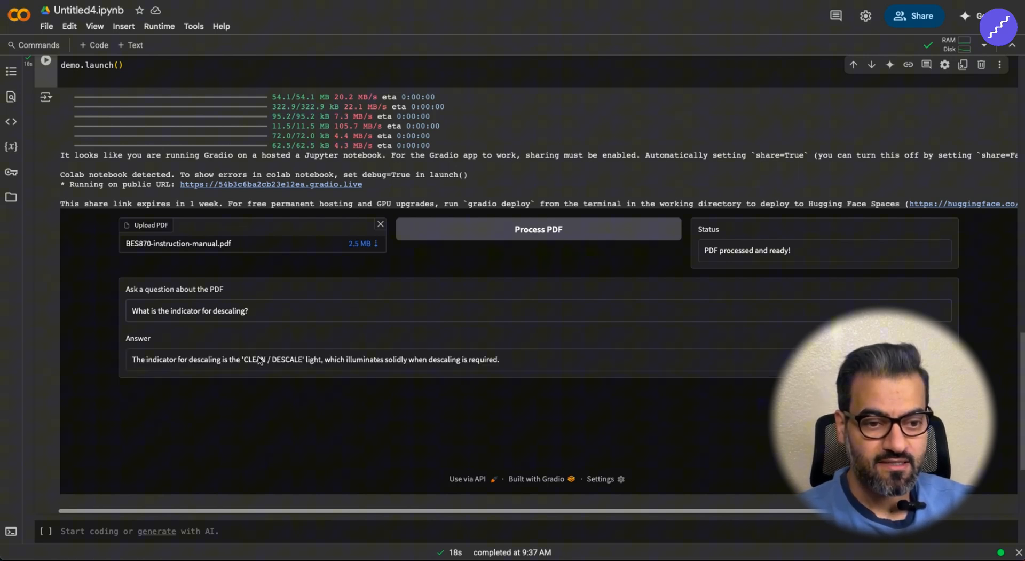
pyautogui.moveTo(356, 361)
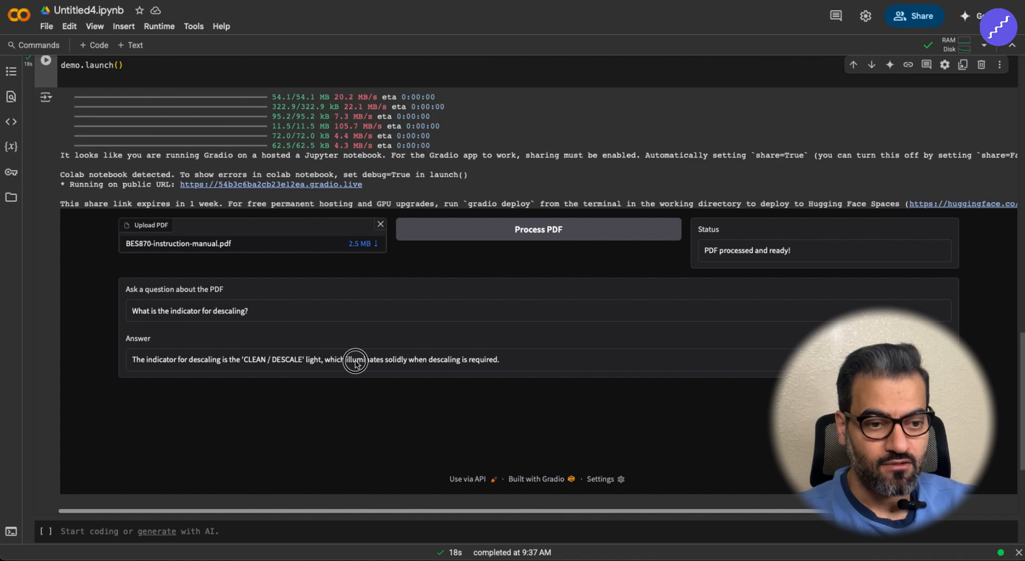
pyautogui.doubleClick(356, 359)
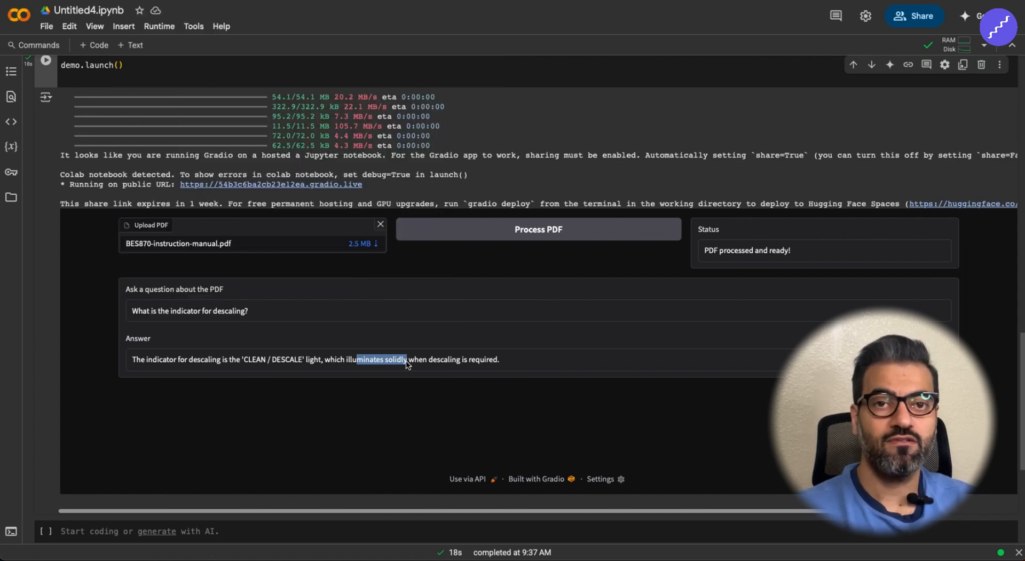
pyautogui.moveTo(381, 229)
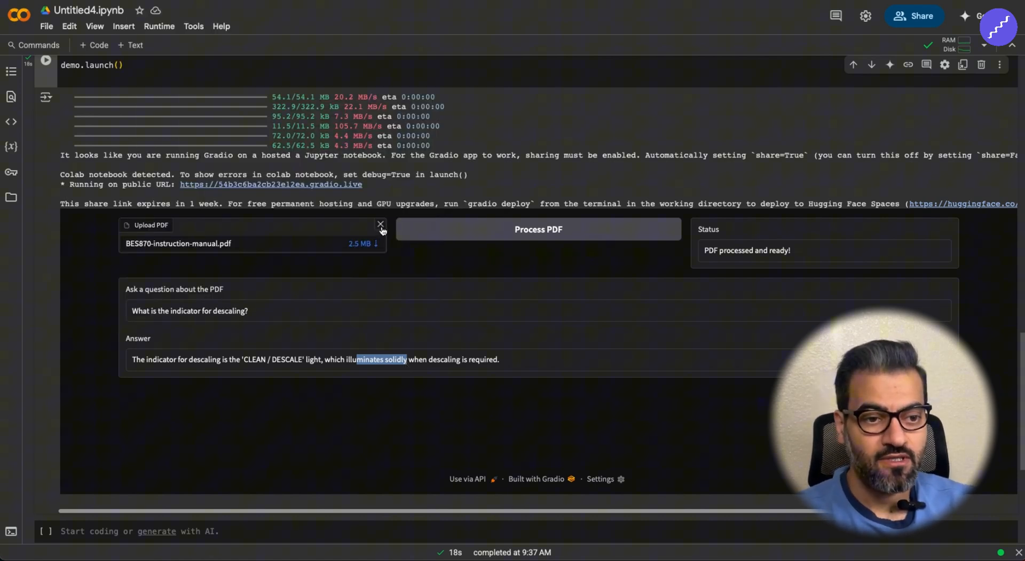
pyautogui.click(146, 225)
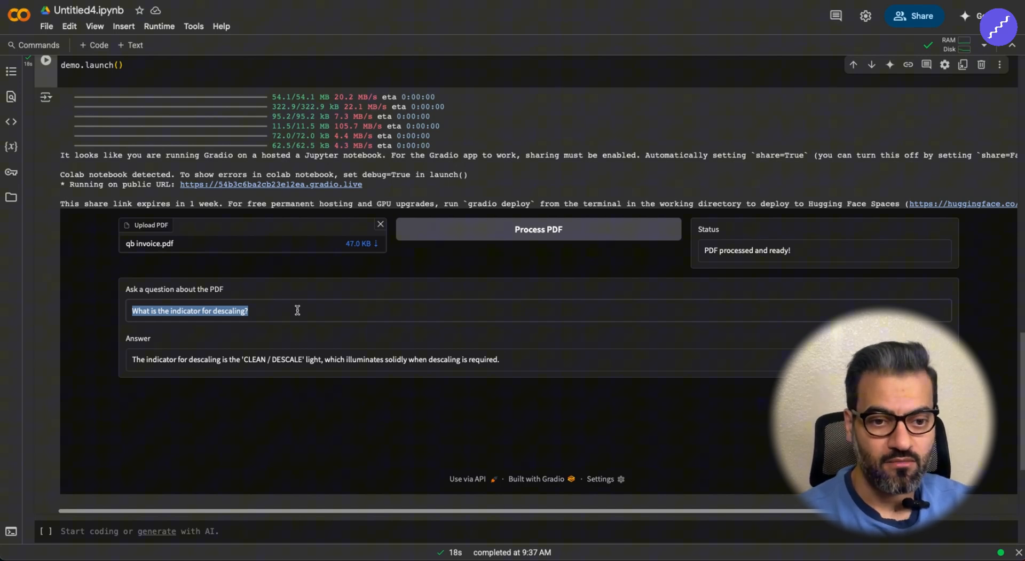
# - Ask 'give me a summary of the invoice' and review the item quantities
pyautogui.write('give me a summary of the invoice')
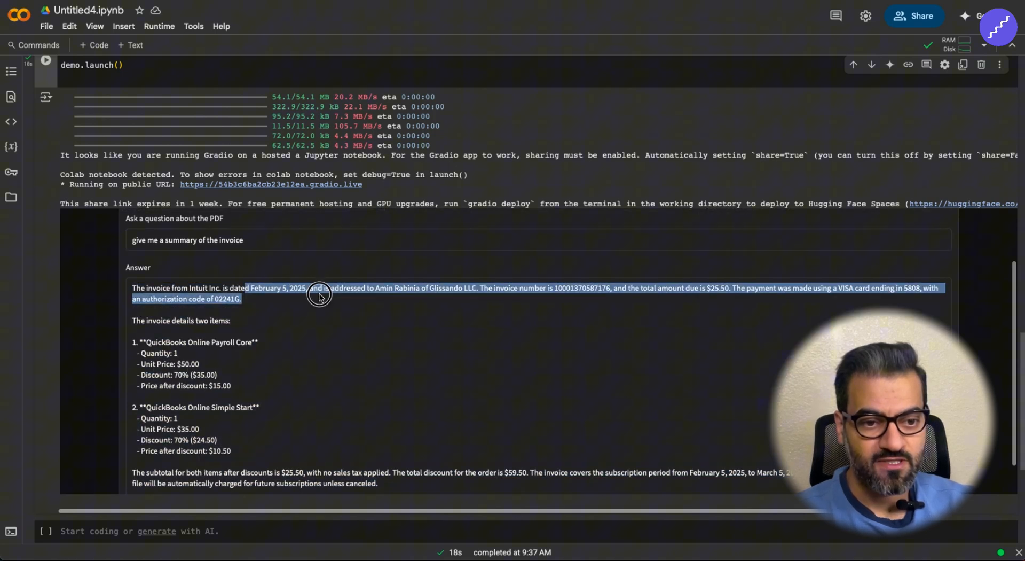
pyautogui.doubleClick(154, 353)
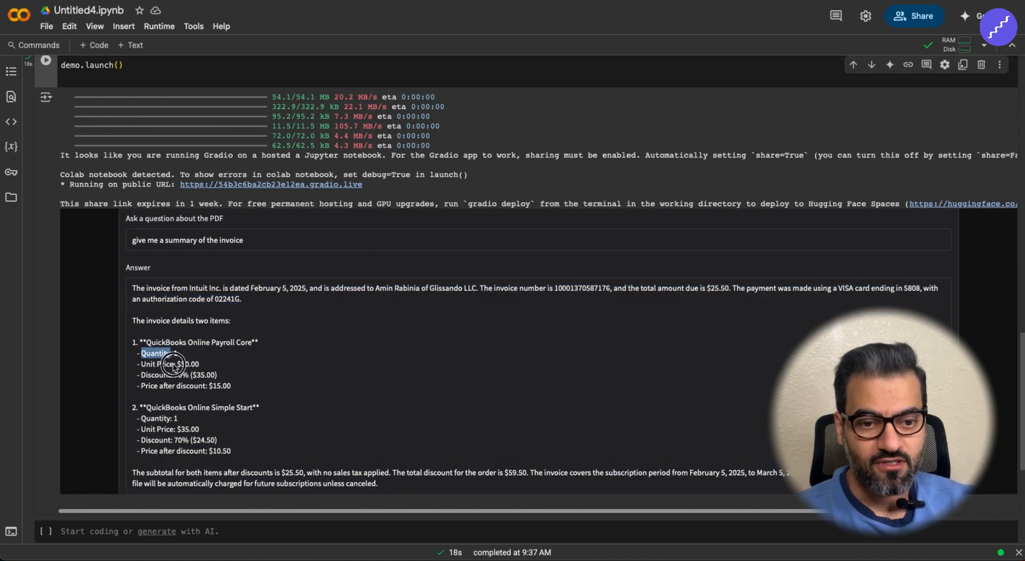